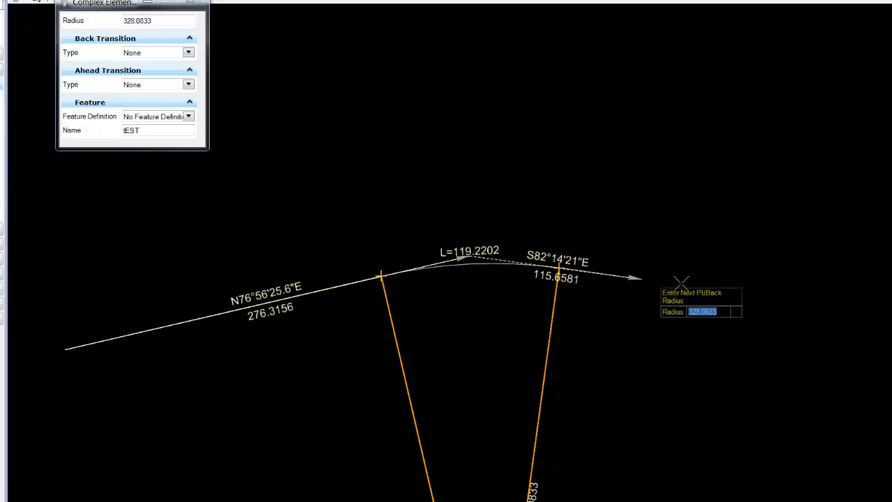
mouse_move(594, 338)
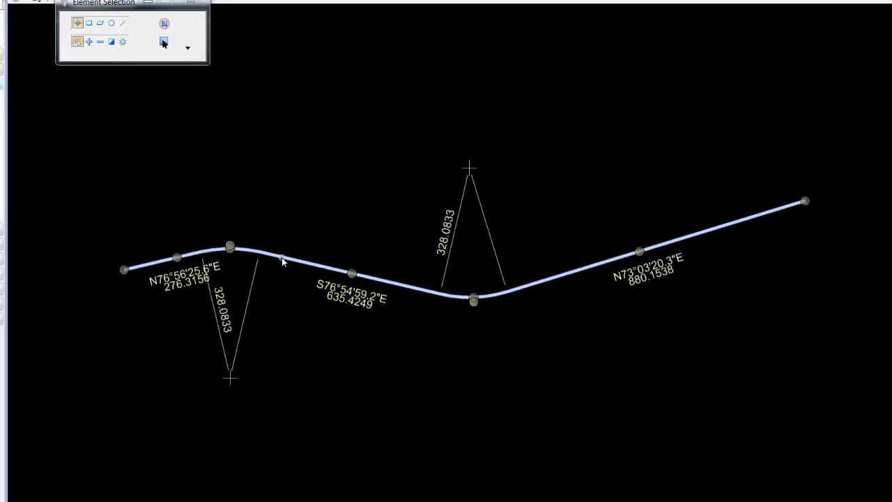
Reset to end placing alignment tEST, leaving both 328.0833-radius curves complete
click(280, 259)
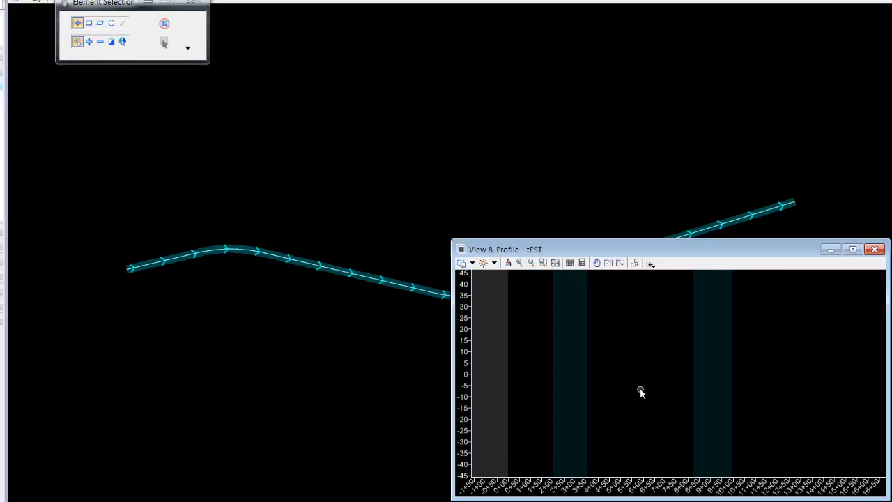
Display tEST's profile and start a Profile Complex By VPI with 246.0625 curve length
click(650, 263)
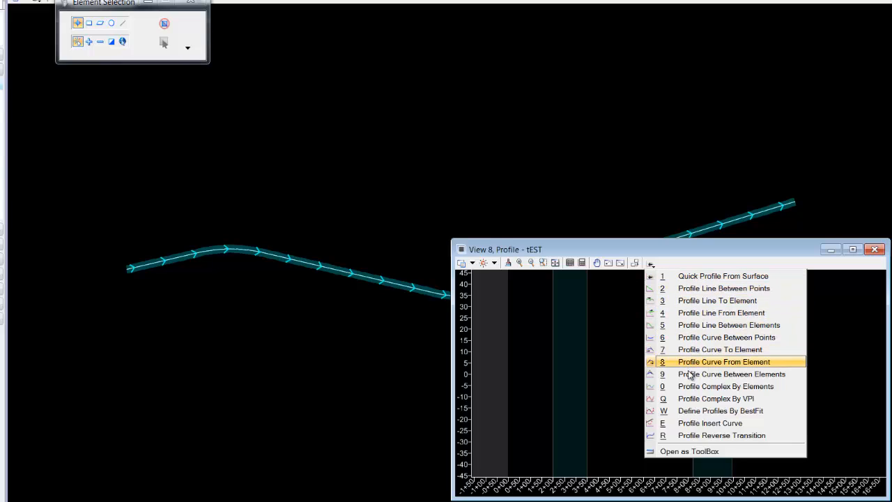
mouse_move(728, 398)
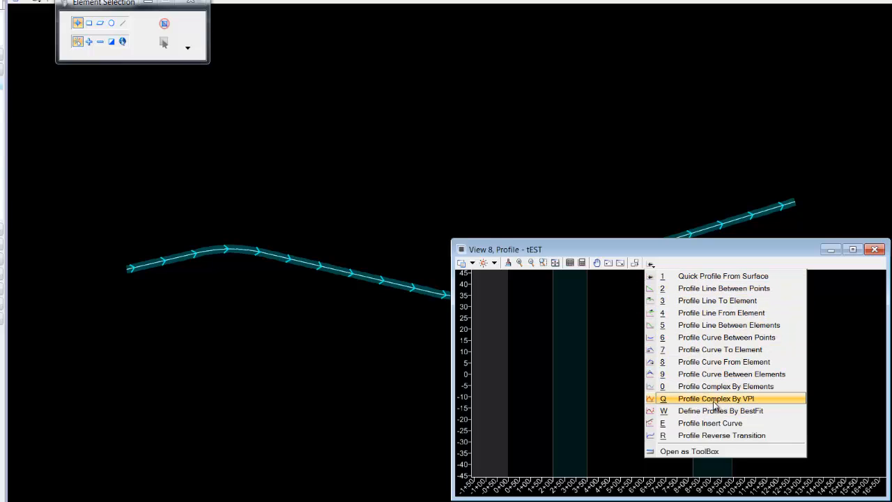
click(715, 398)
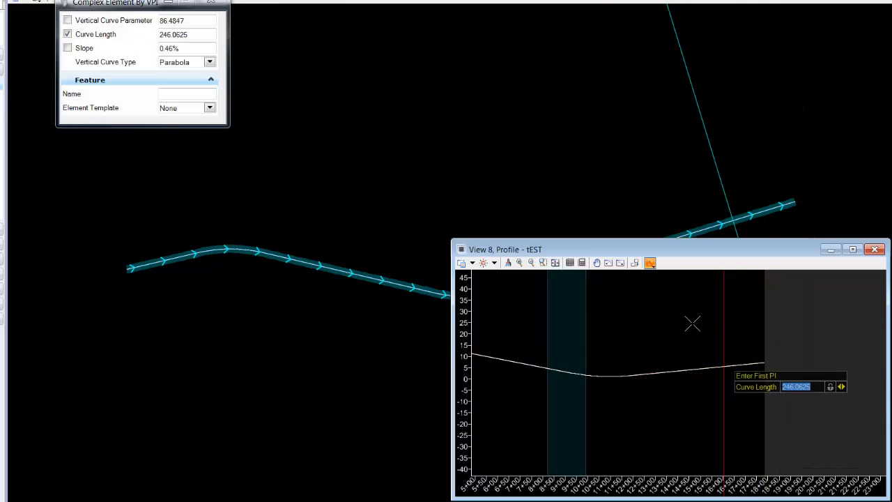
Finish the vertical profile and change the second curve radius from 328.0833 to 350
right_click(691, 324)
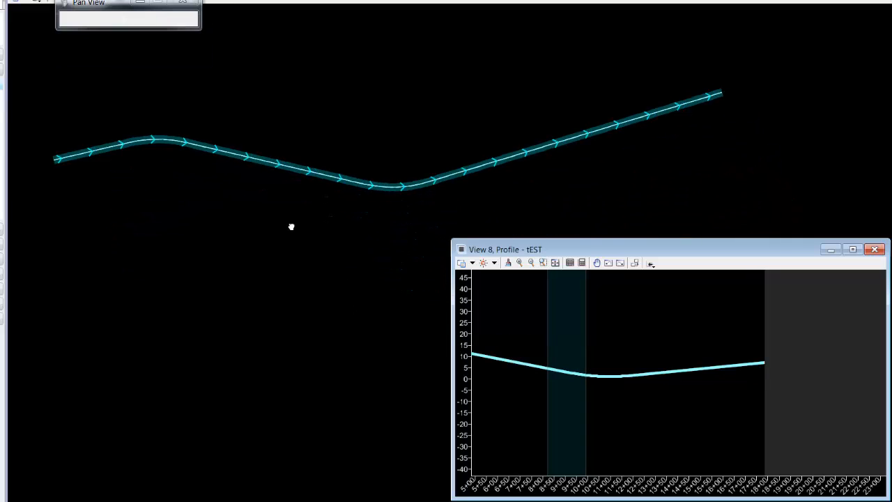
click(556, 136)
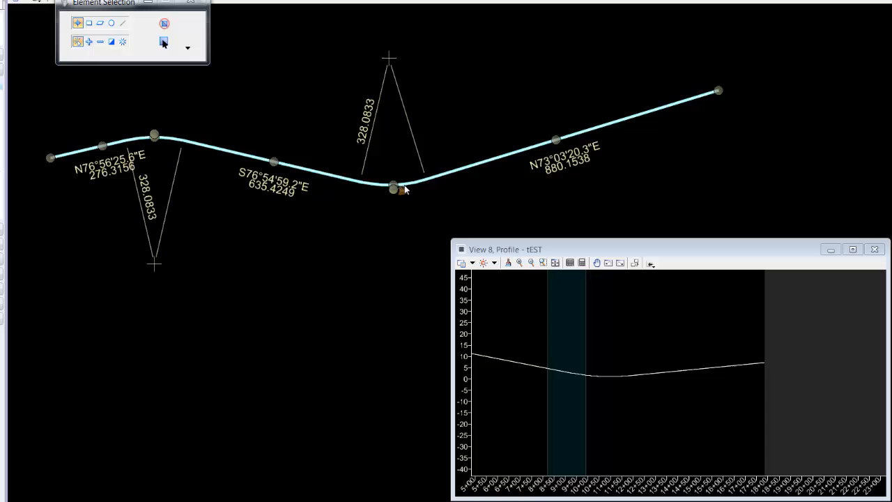
click(393, 188)
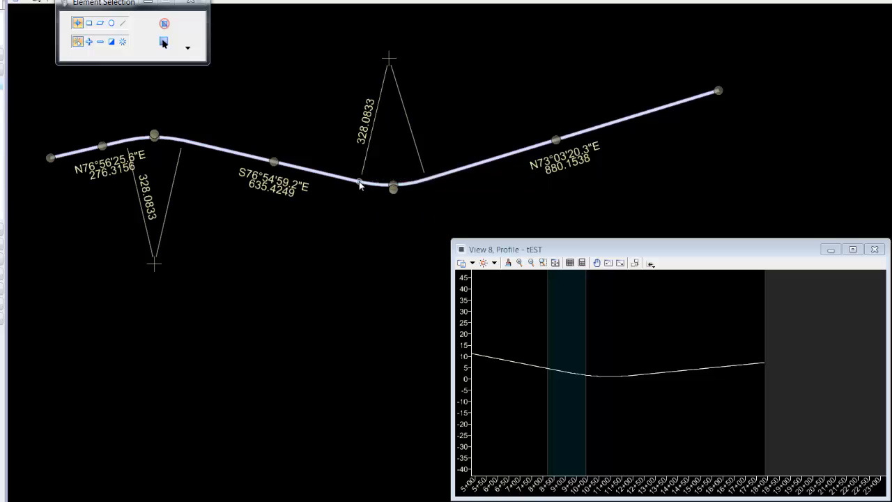
click(360, 182)
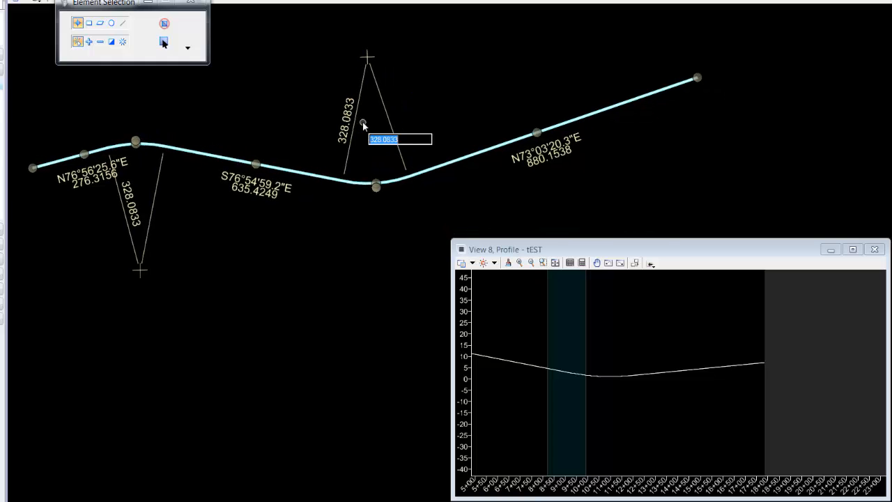
text(35)
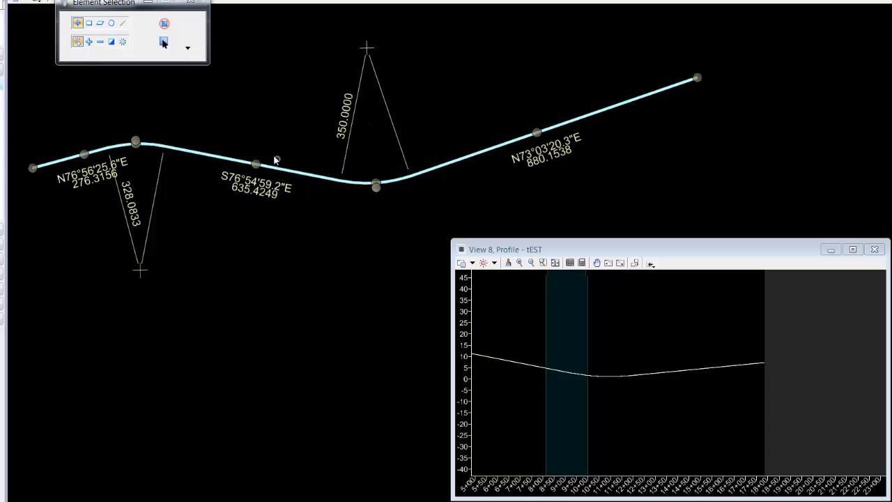
double_click(144, 207)
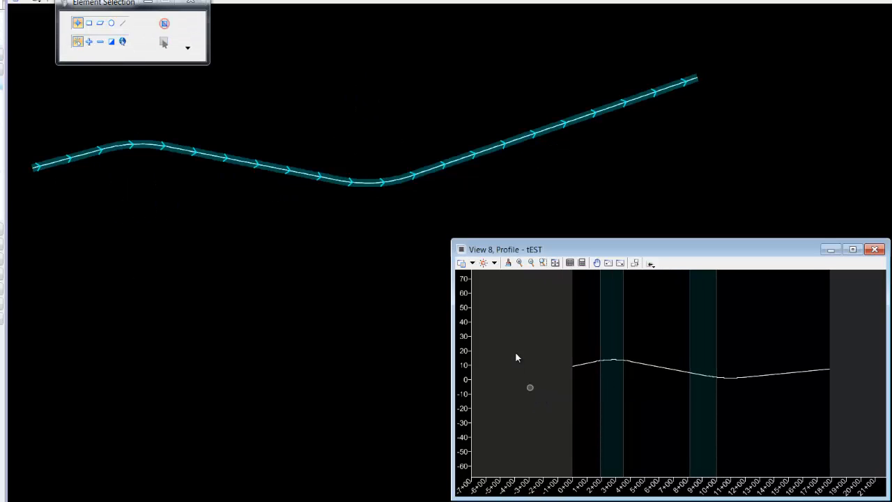
Set the View 8 vertical profile's Feature Name to tEST
click(434, 195)
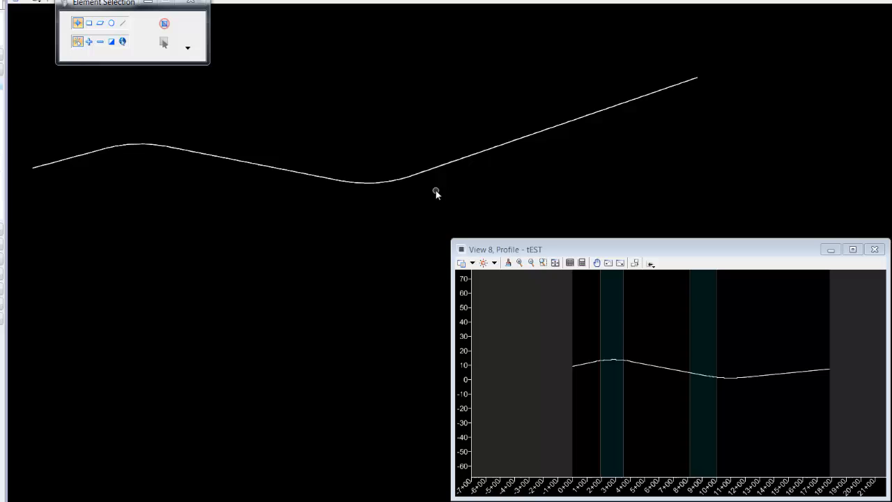
mouse_move(364, 231)
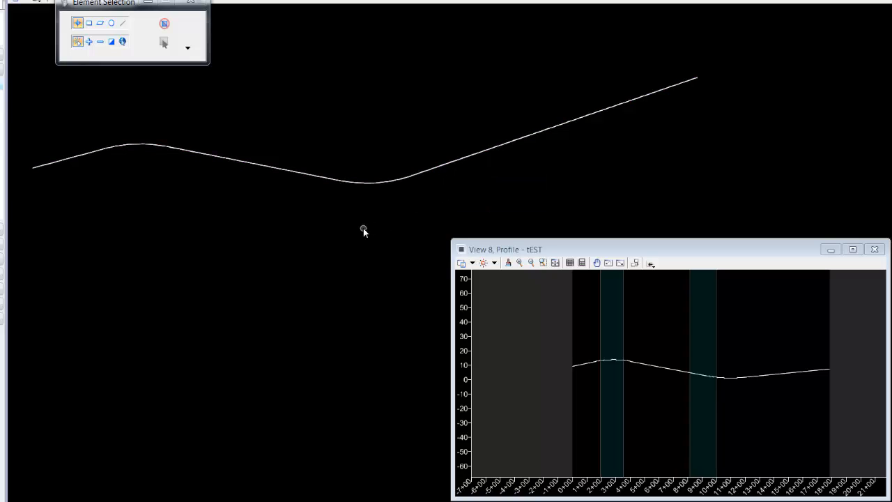
mouse_move(500, 121)
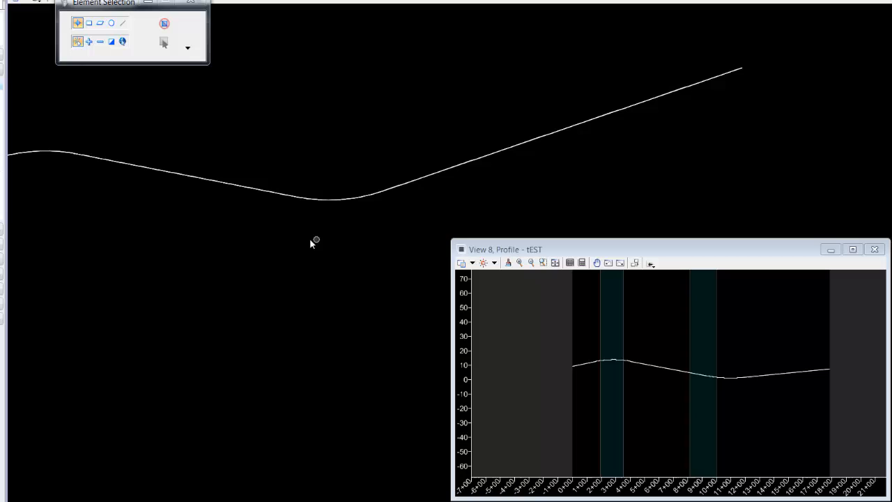
click(186, 174)
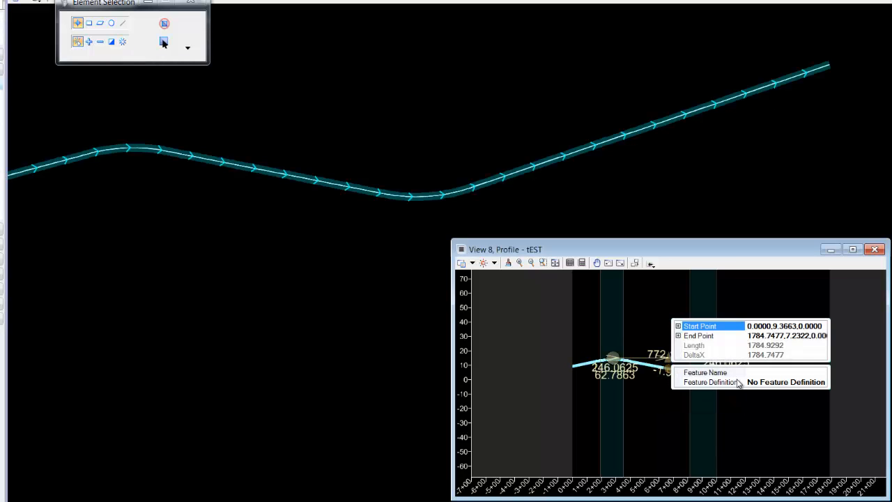
click(711, 372)
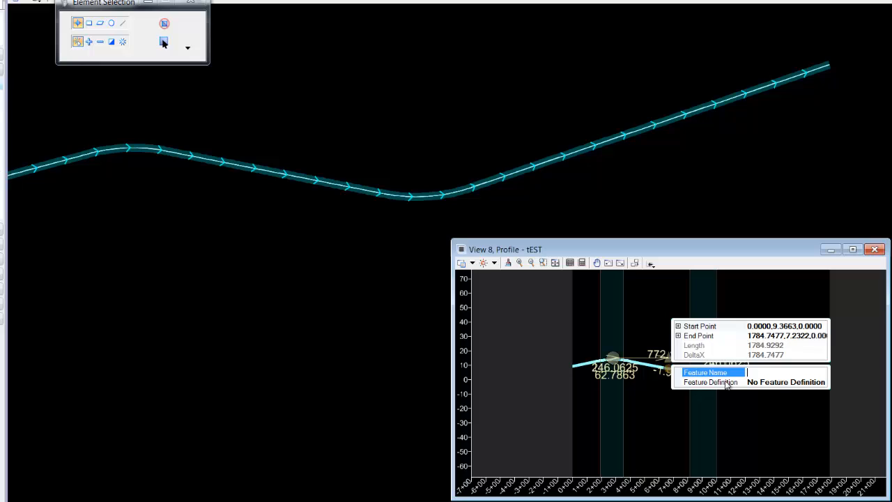
text(tEST)
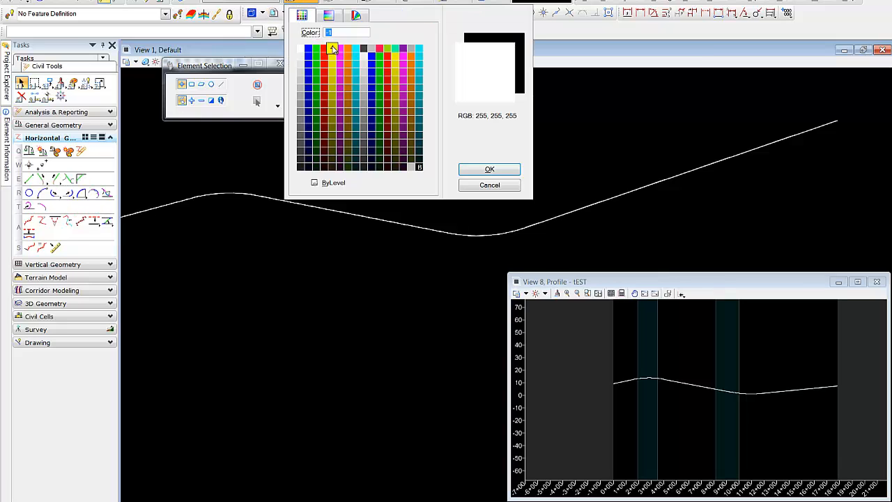
Draw a yellow Simple Arc From Element off the alignment, ending on the final tangent
click(489, 168)
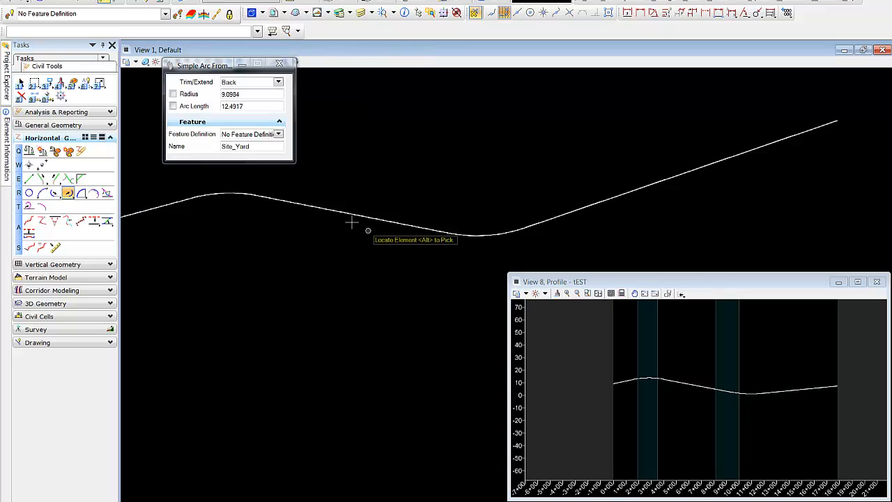
click(347, 210)
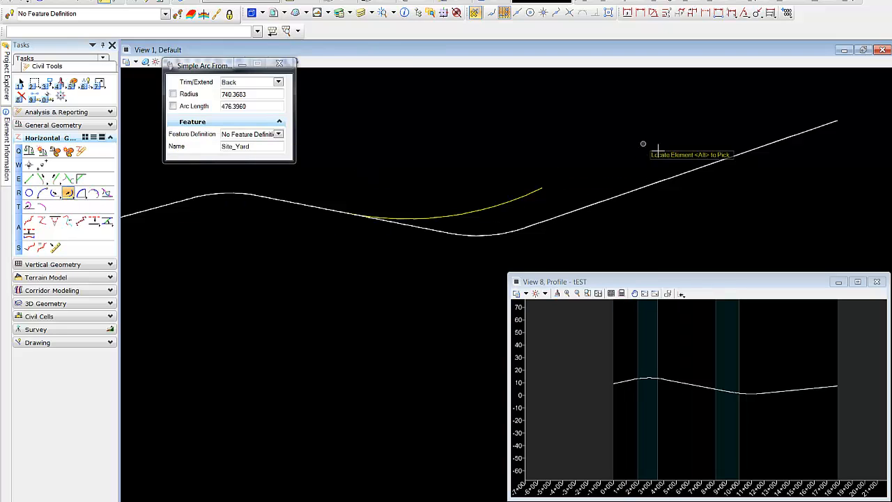
click(703, 164)
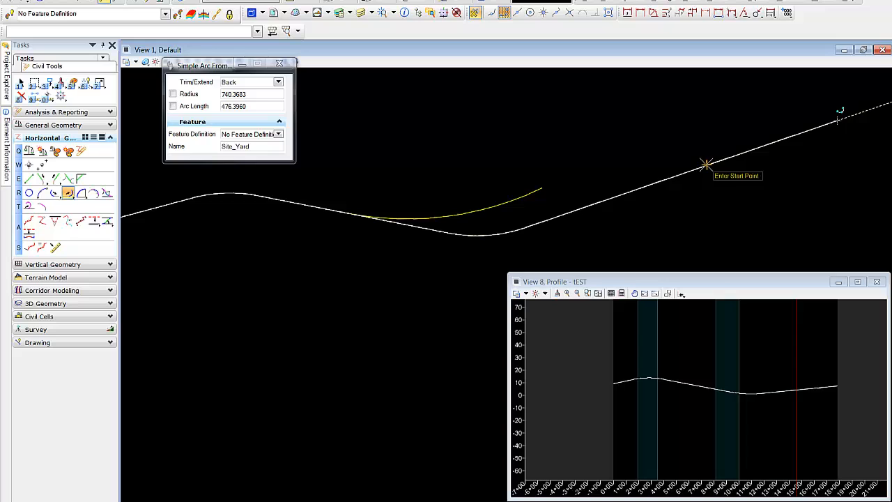
click(706, 165)
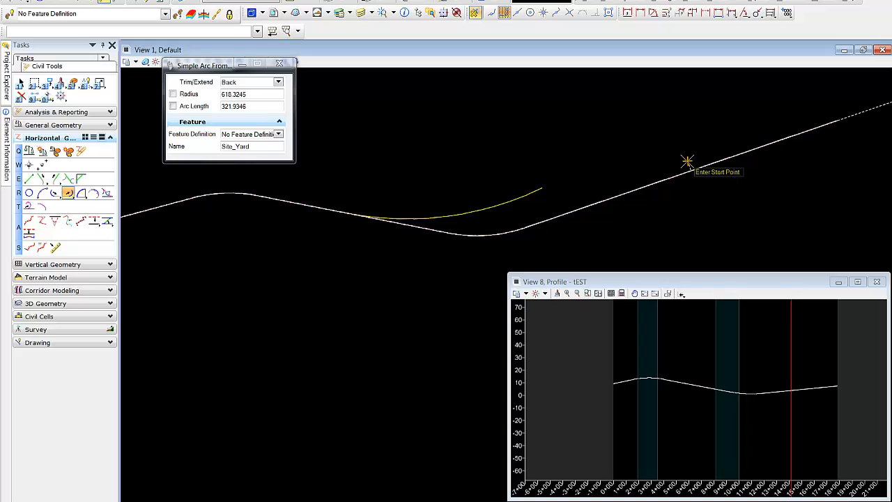
click(687, 160)
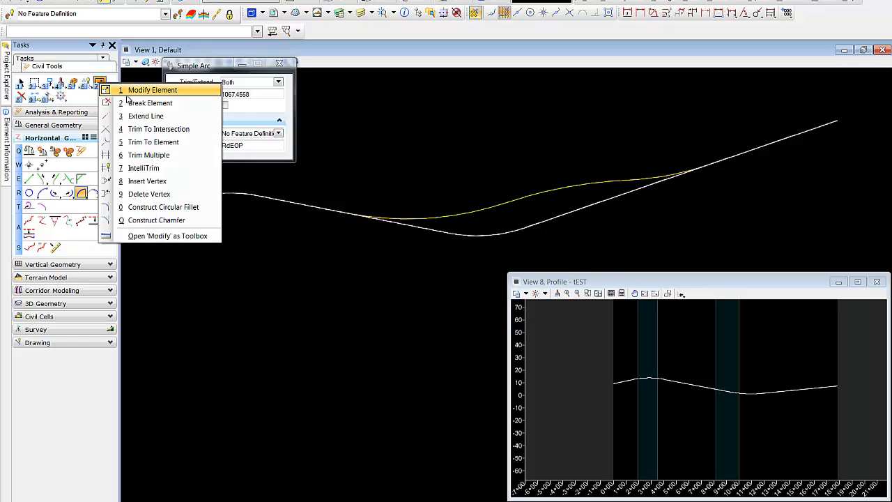
Start Break Element and pick the original alignment
click(148, 103)
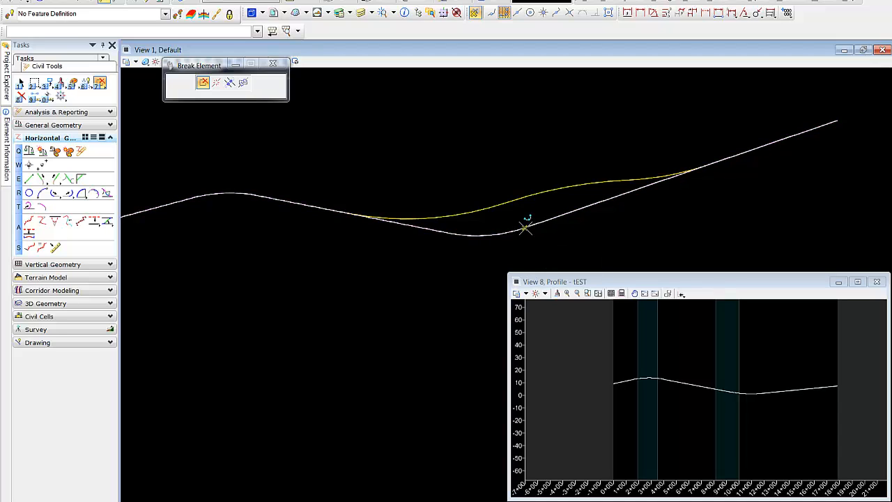
mouse_move(524, 227)
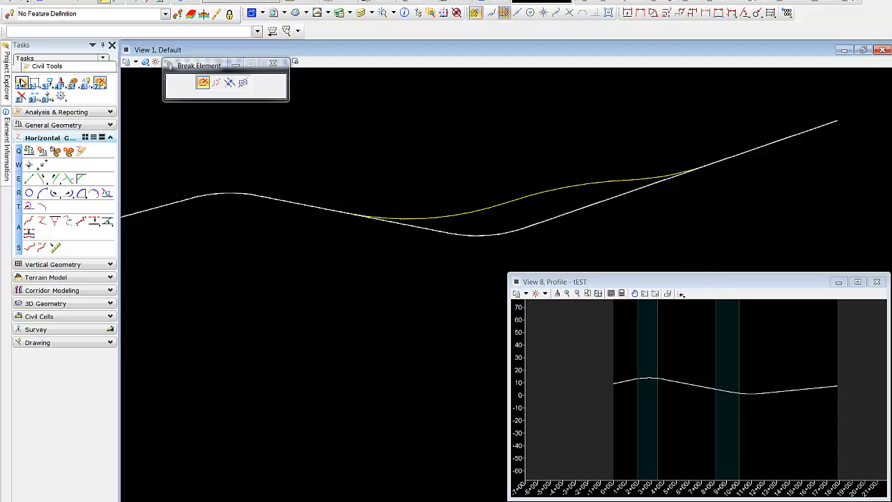
click(547, 218)
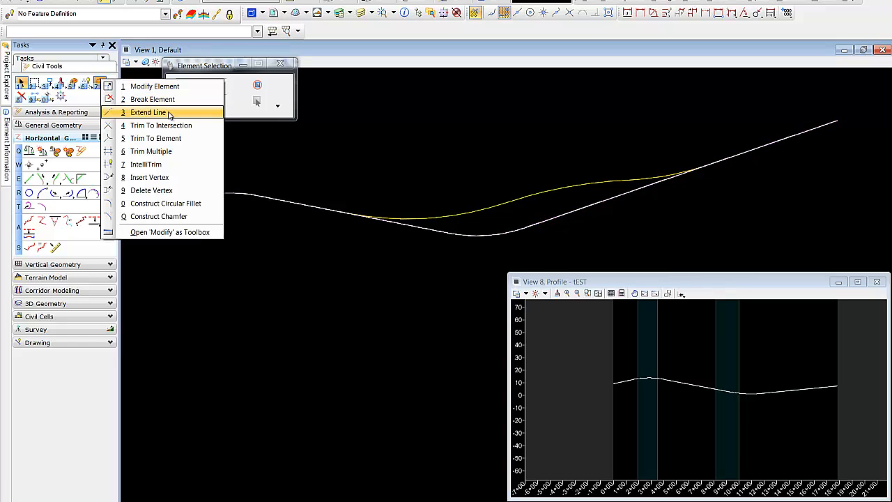
Trim the white alignment to its intersection with the yellow curve
click(160, 125)
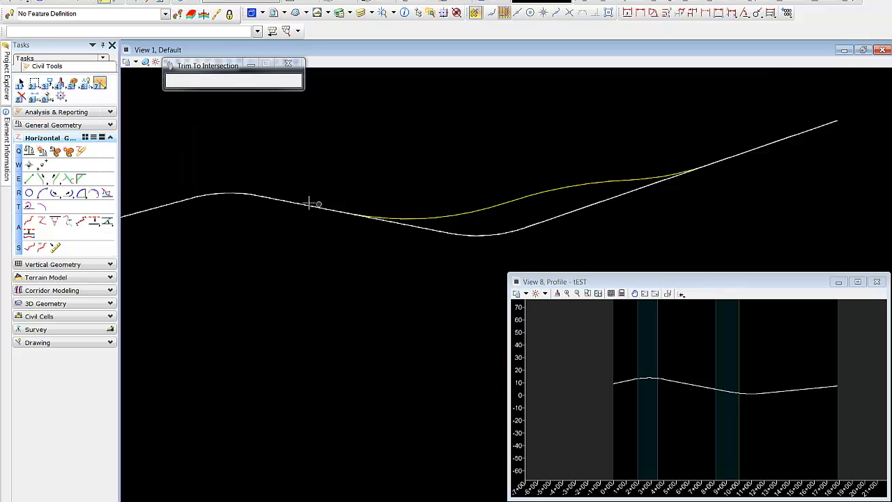
click(315, 204)
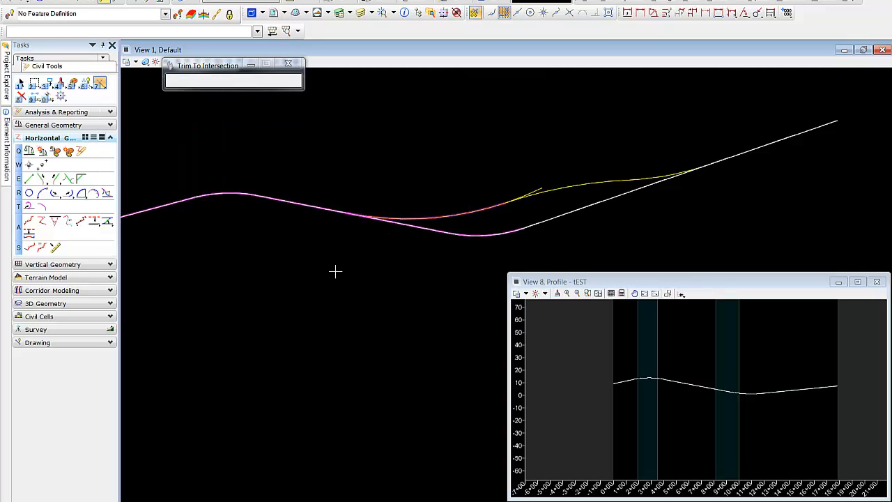
click(634, 178)
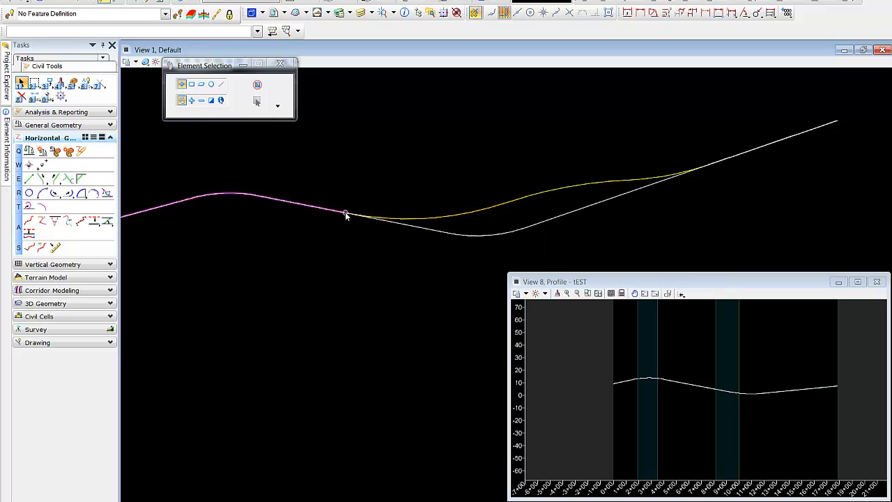
mouse_move(345, 214)
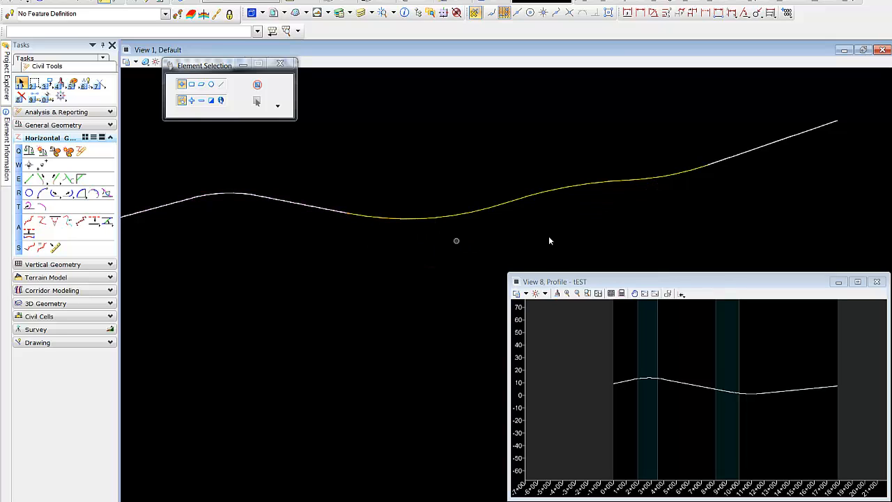
mouse_move(432, 247)
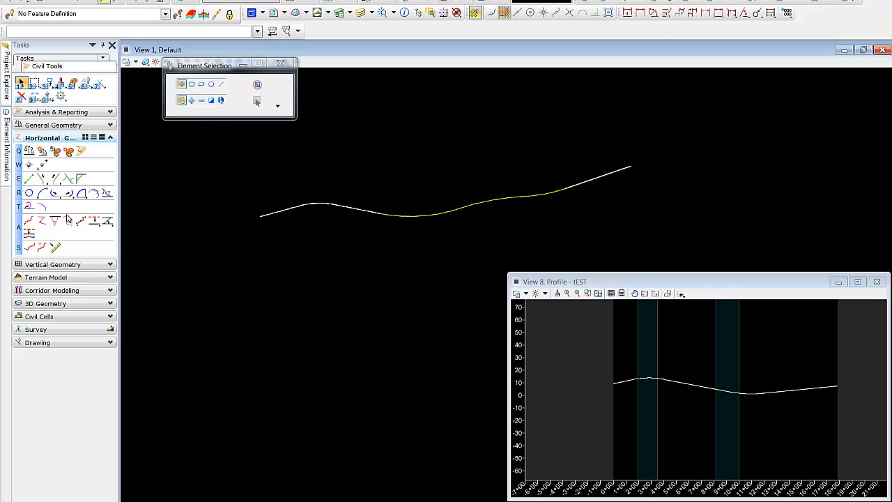
Manually chain the trimmed pieces into a complex alignment, renaming TEST to aLTER
click(54, 220)
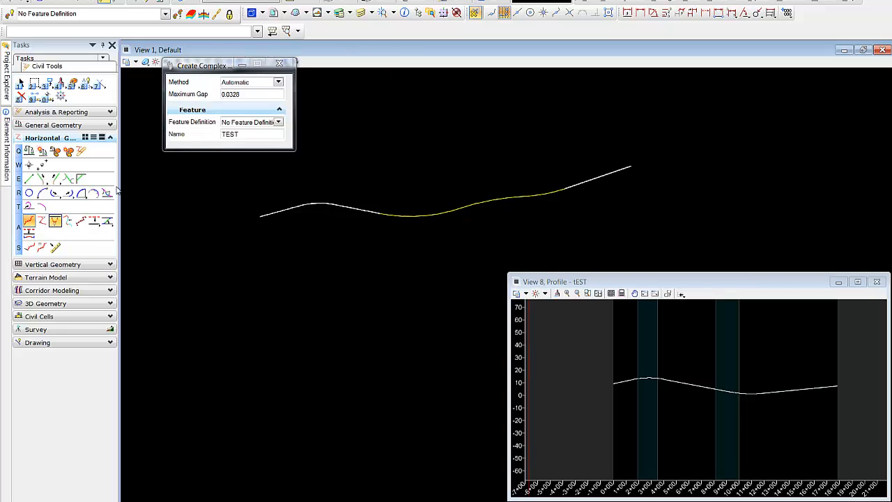
triple_click(251, 134)
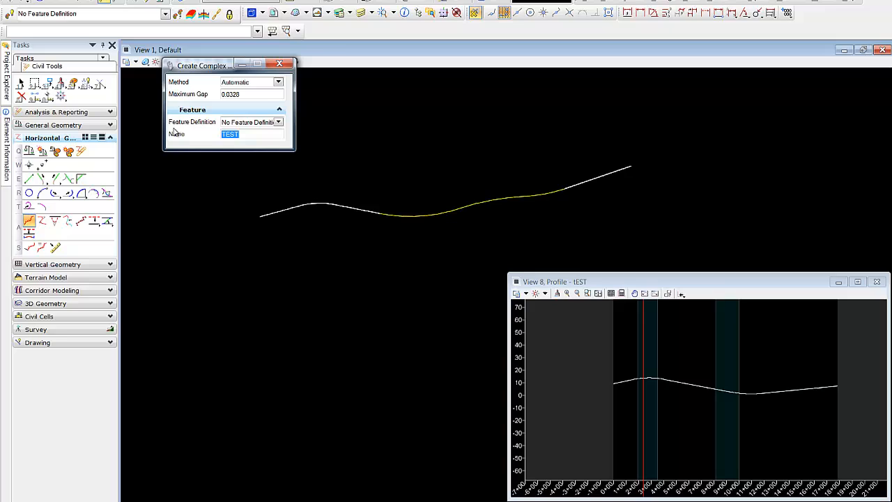
text(aLT)
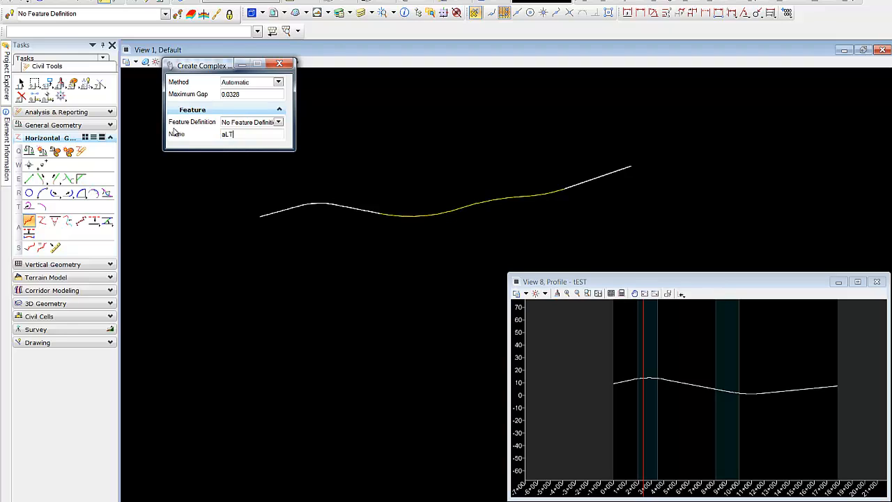
text(ER)
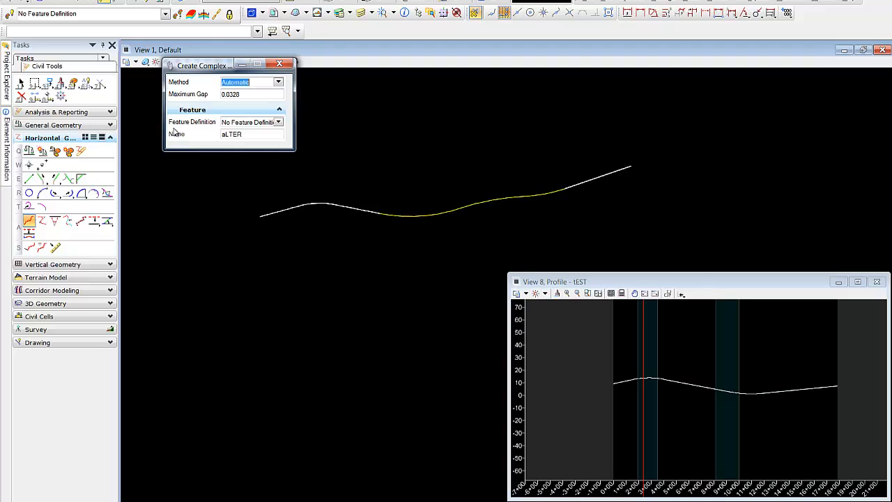
mouse_move(265, 216)
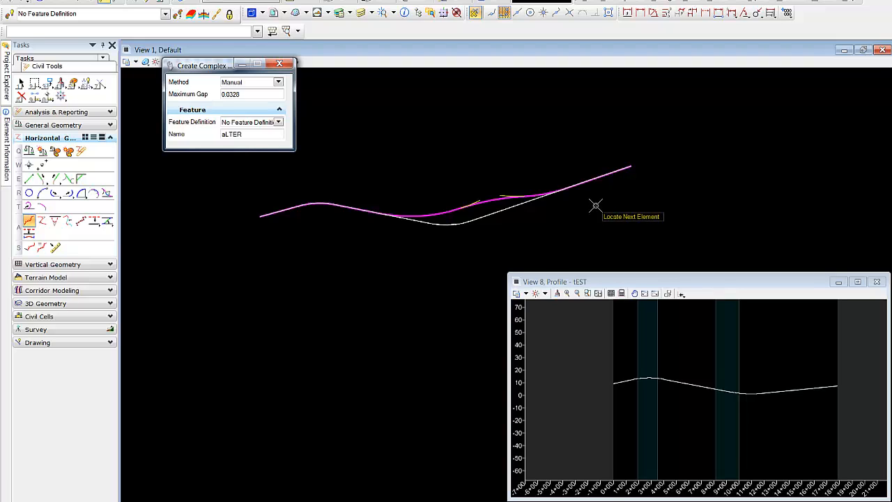
click(595, 204)
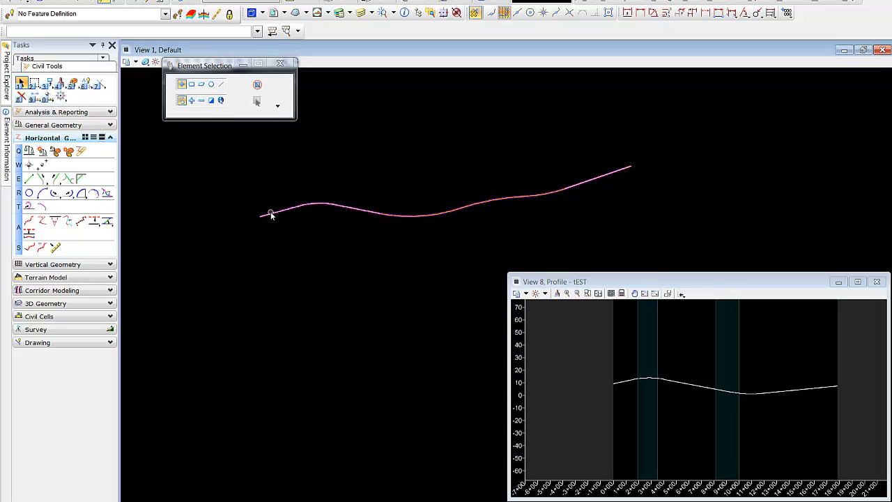
click(270, 214)
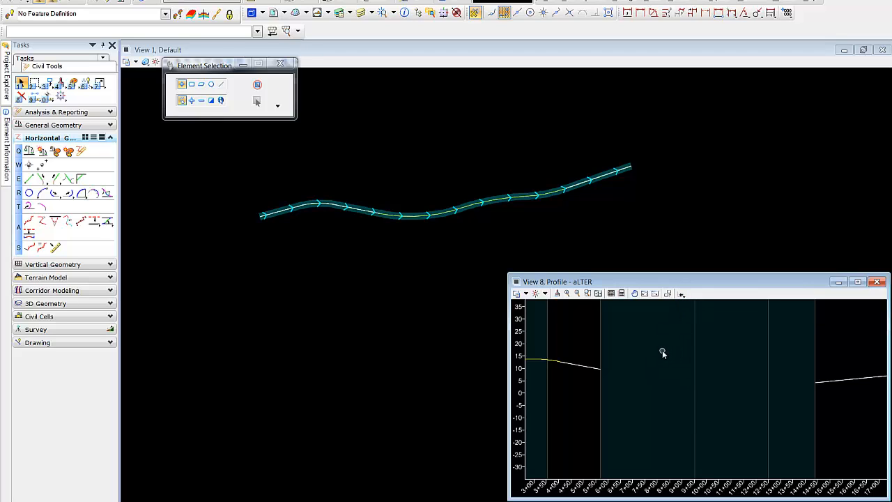
mouse_move(654, 369)
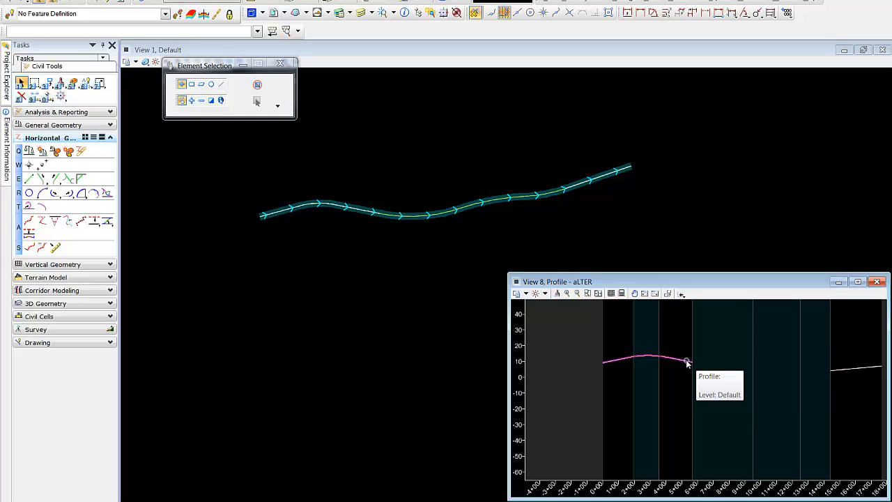
mouse_move(753, 371)
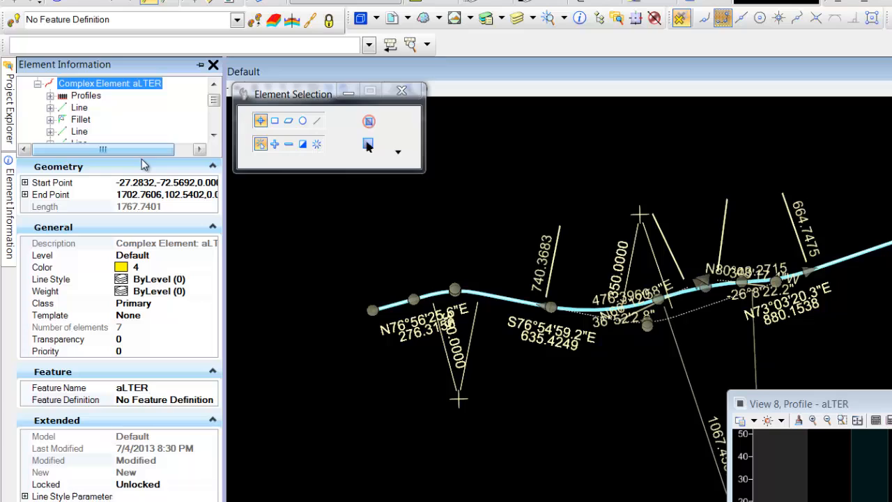
mouse_move(181, 155)
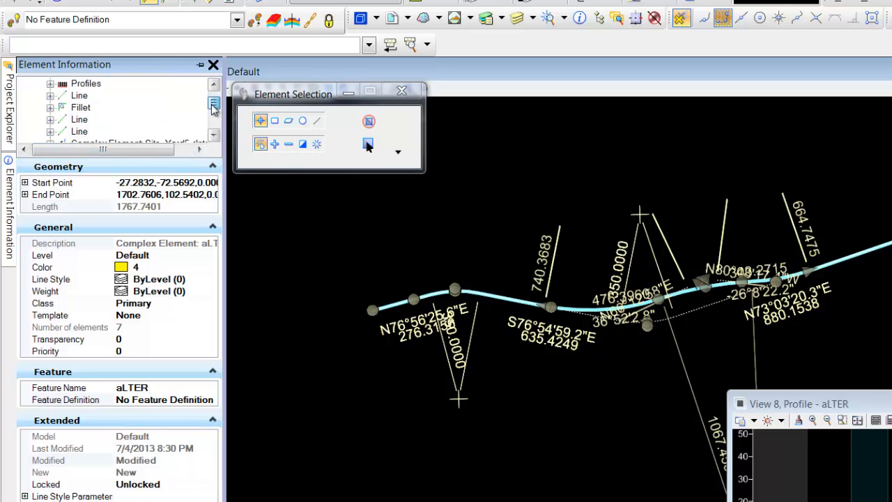
Inspect aLTER's DependsOn entry tEST1 in Element Information, then return to Tasks
scroll(down, 3)
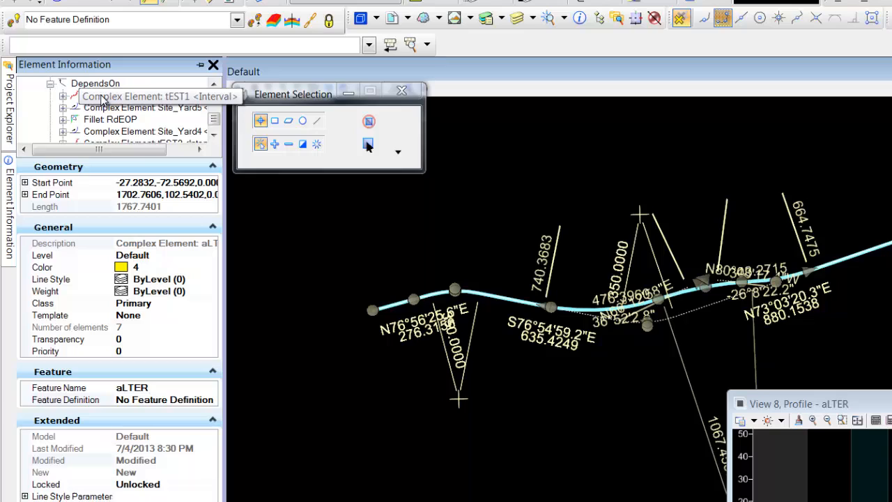
mouse_move(164, 104)
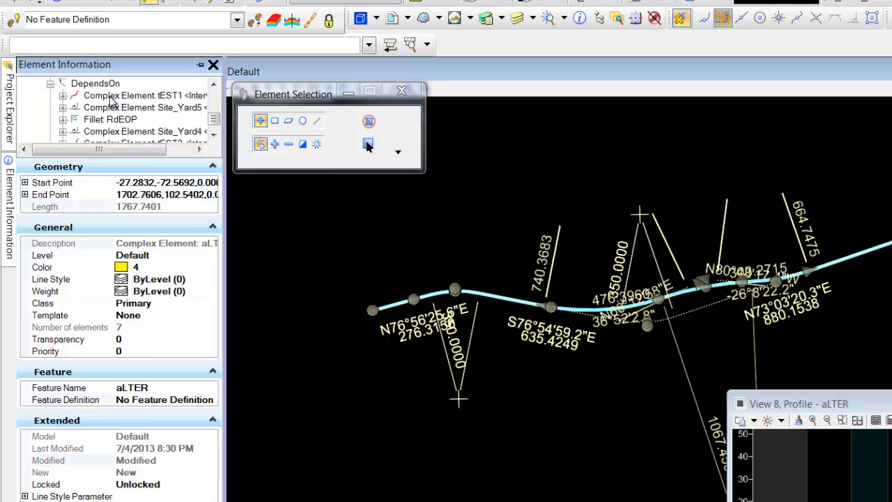
click(133, 95)
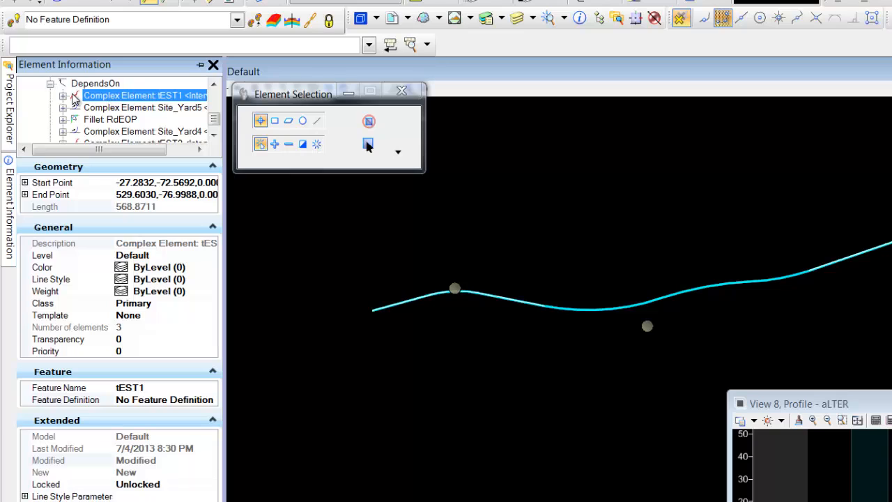
click(65, 95)
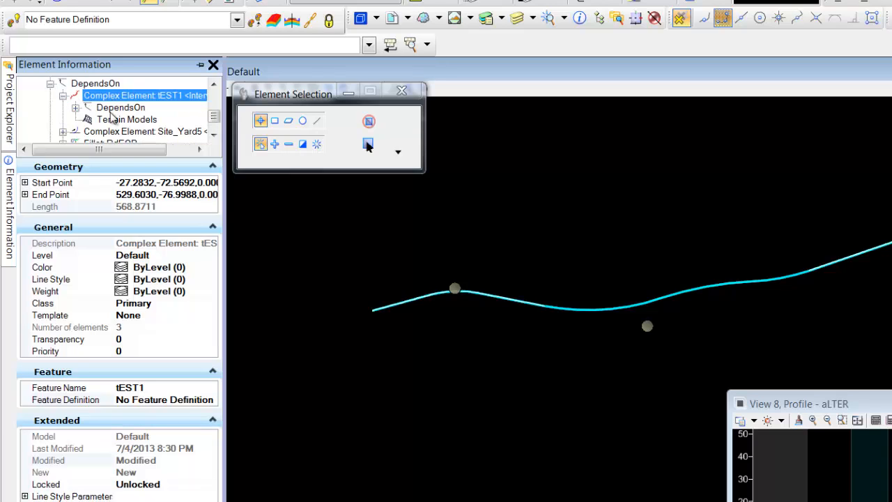
click(155, 119)
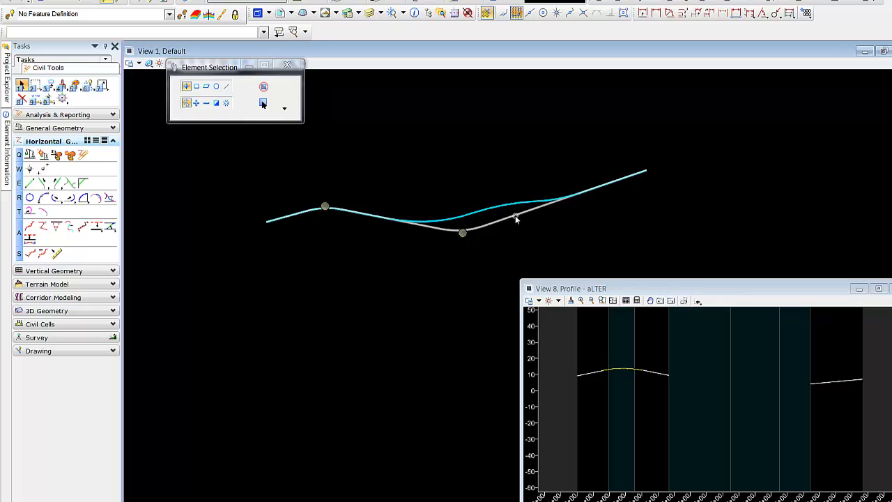
right_click(516, 217)
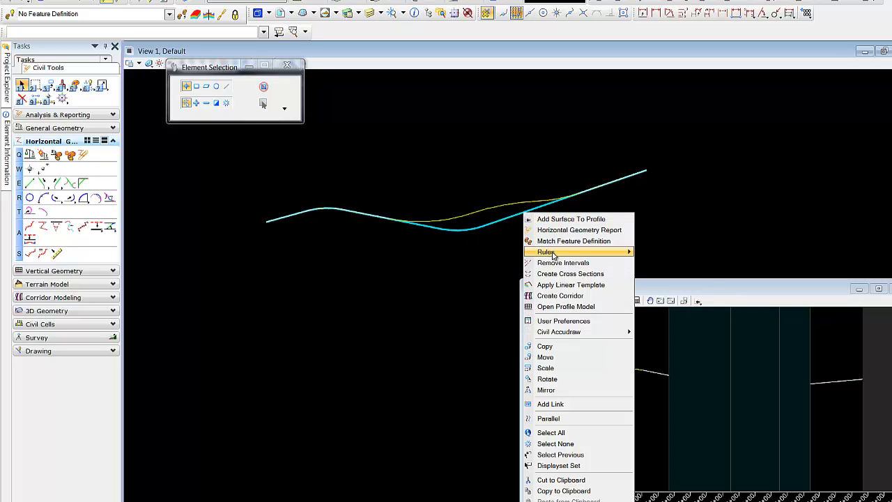
click(565, 306)
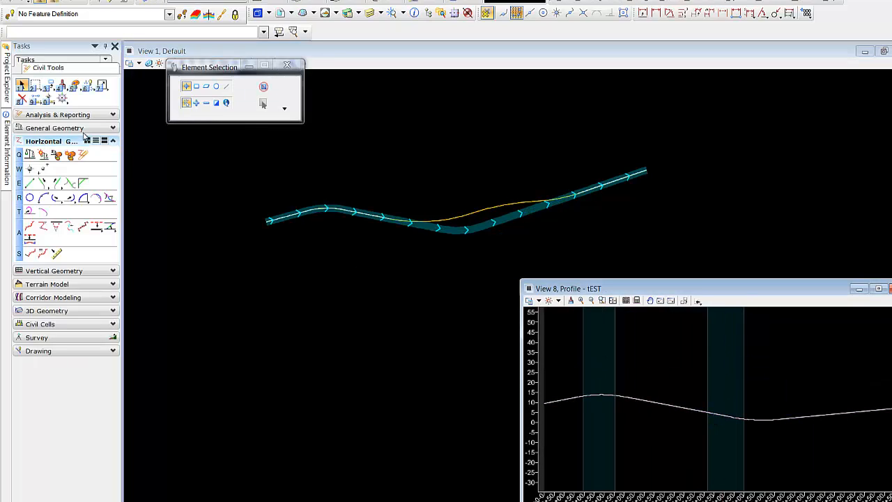
mouse_move(102, 237)
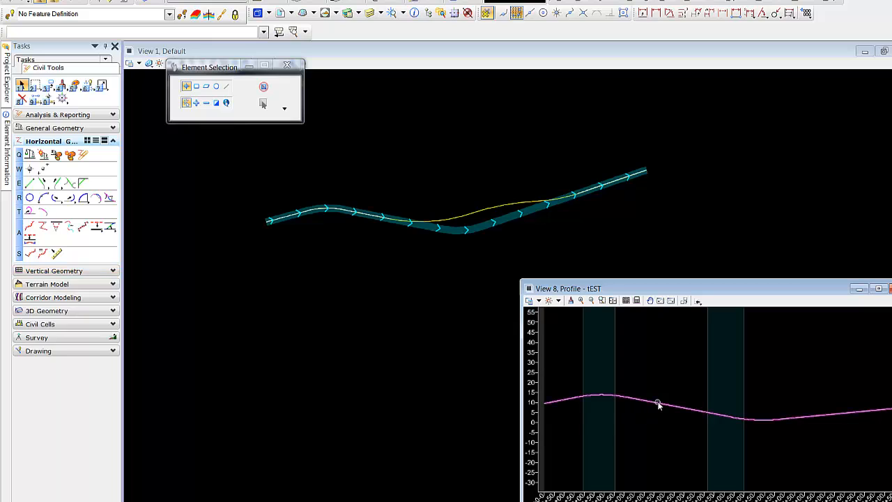
click(659, 403)
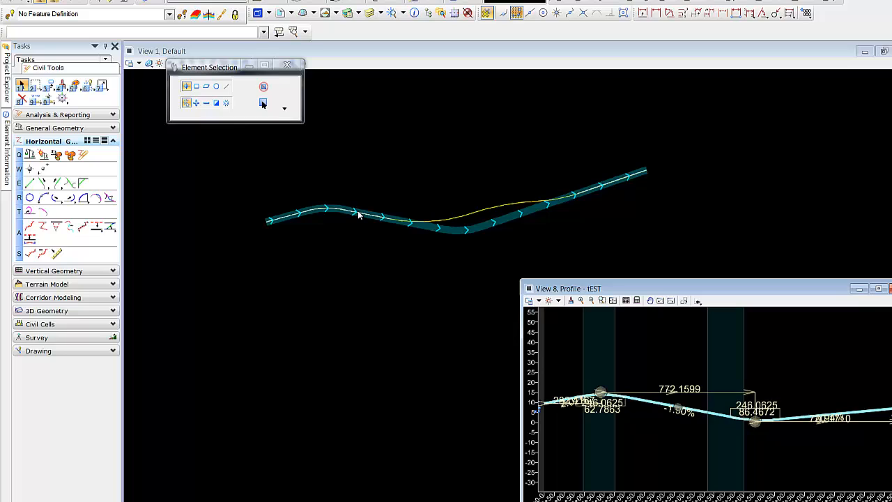
mouse_move(345, 212)
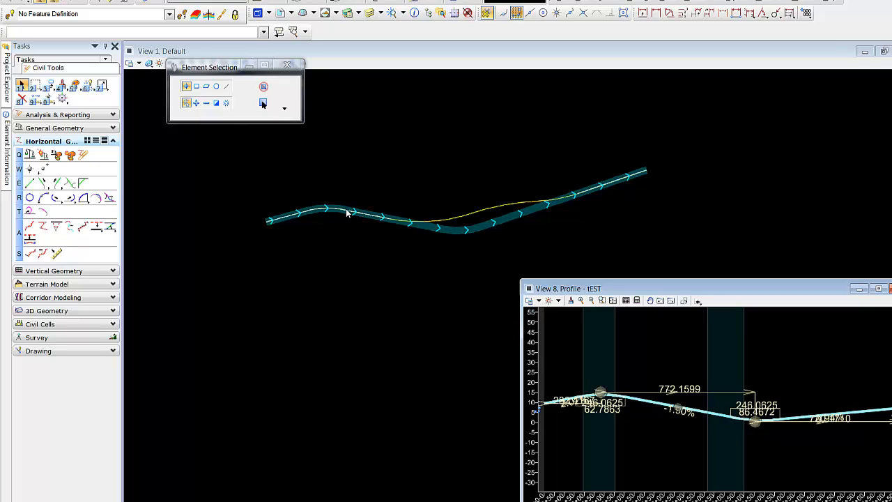
mouse_move(592, 194)
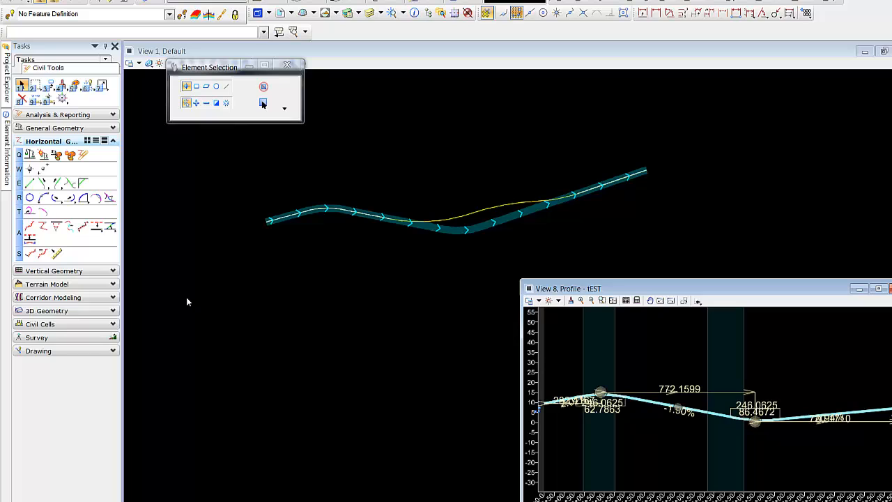
mouse_move(128, 266)
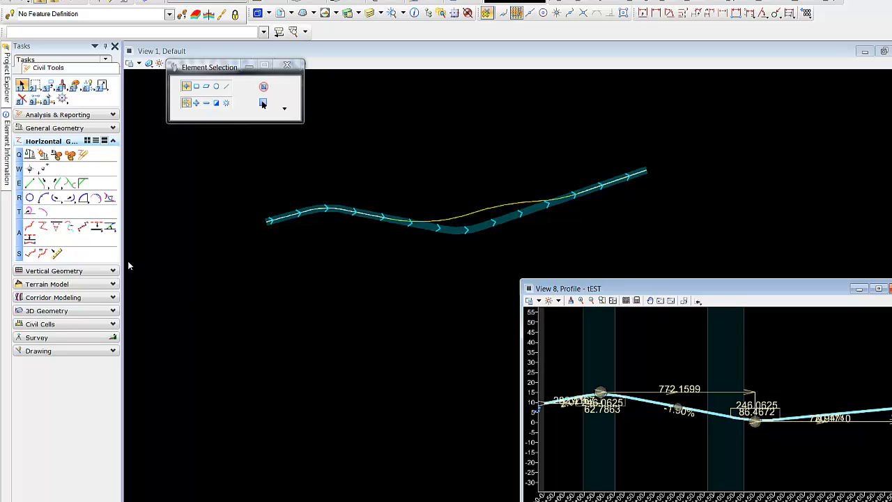
mouse_move(722, 428)
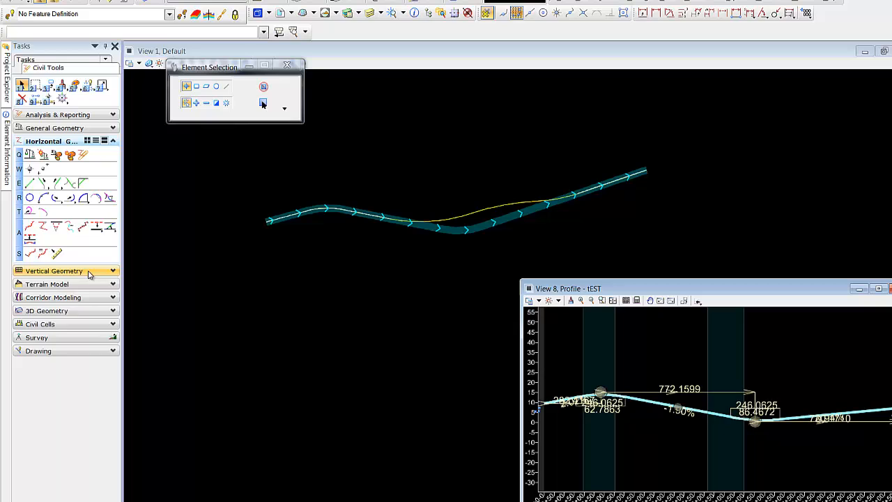
click(54, 270)
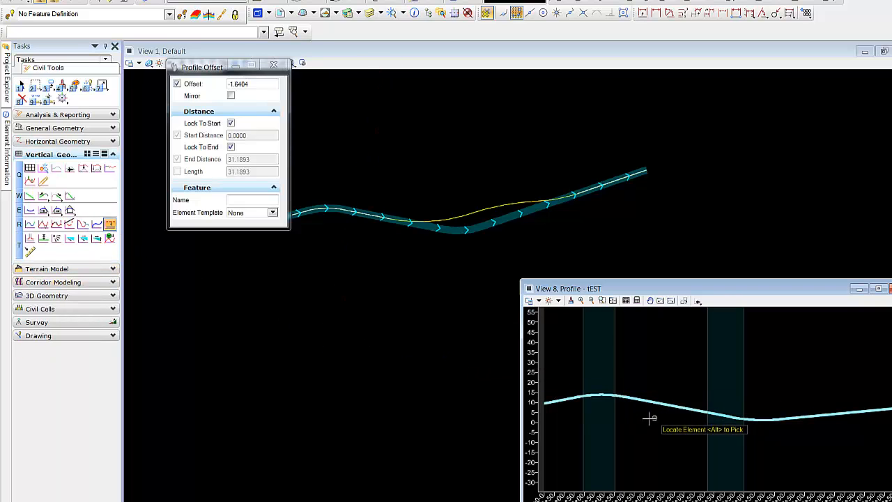
mouse_move(672, 403)
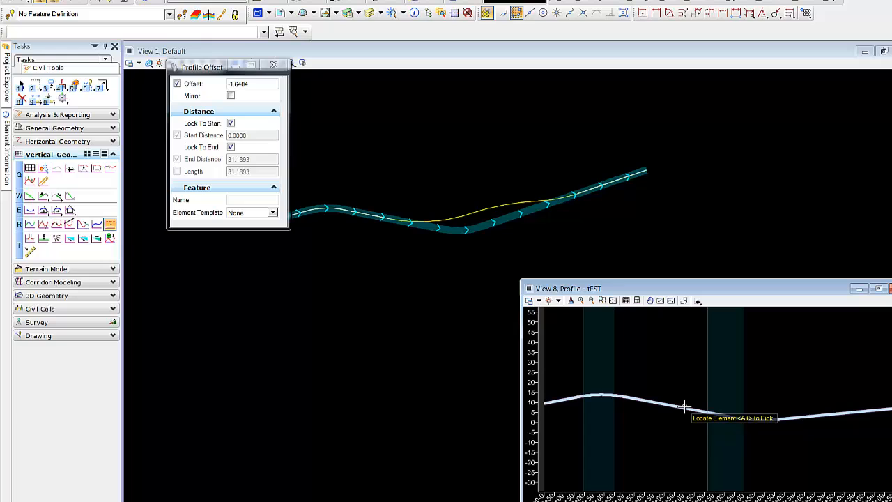
mouse_move(683, 406)
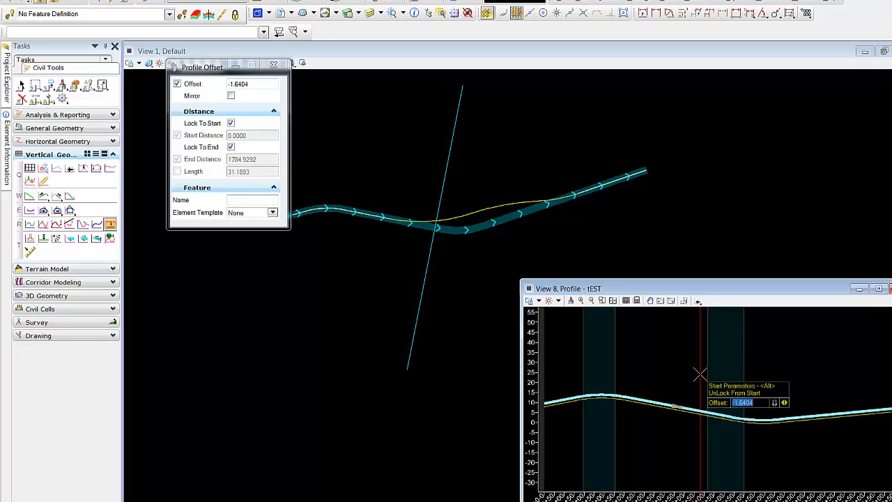
Set the Profile Offset distance to 0.0000 for copying tEST profile pieces
text(0.0000)
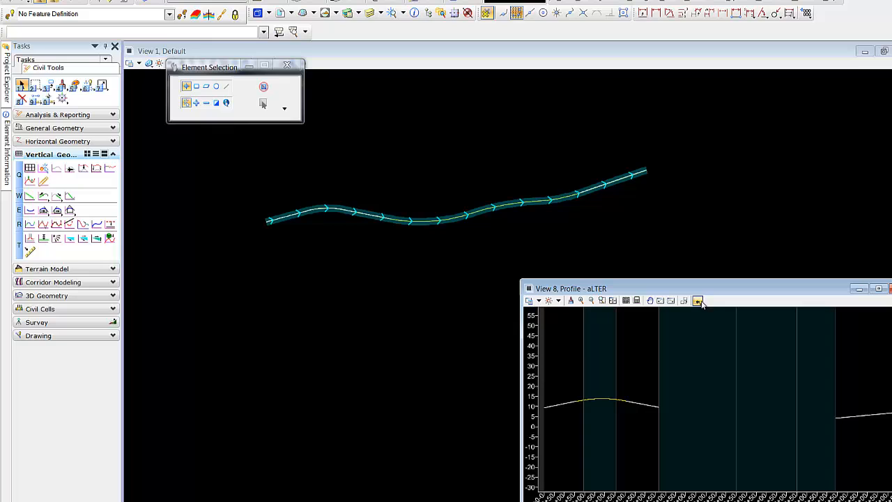
Bridge the aLTER profile gap with a vertical curve using Profile Curve Between Elements
click(697, 300)
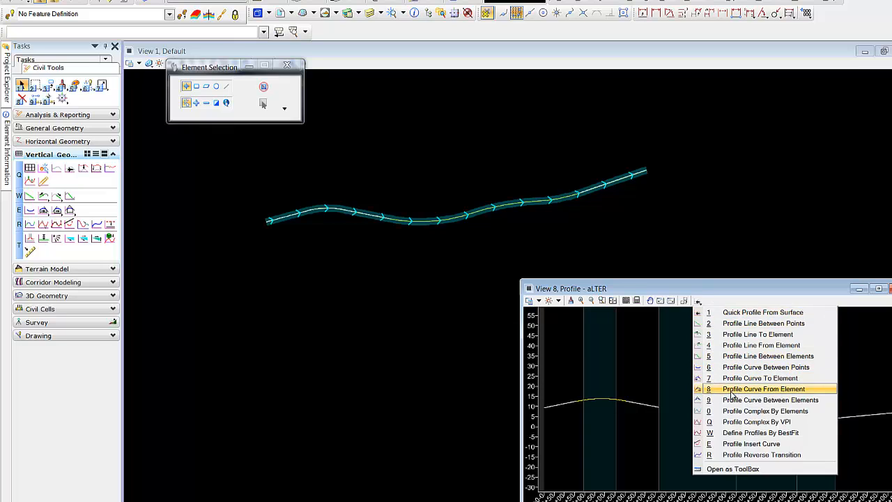
mouse_move(754, 393)
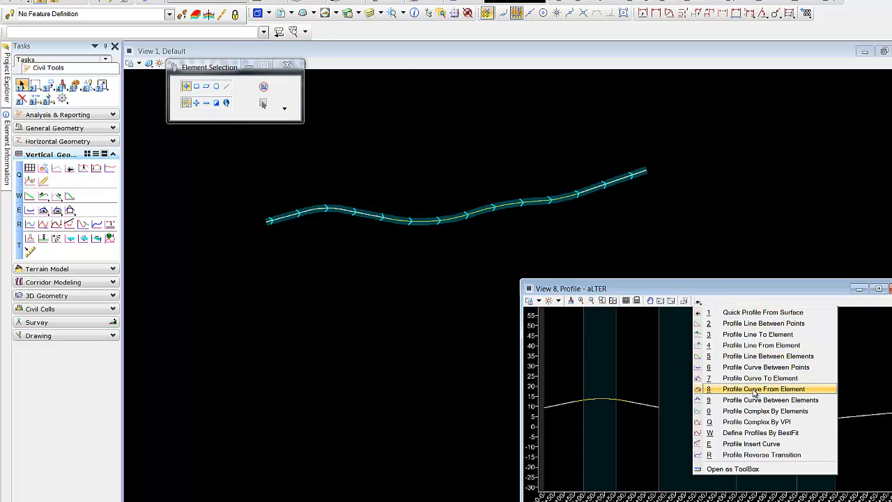
click(763, 388)
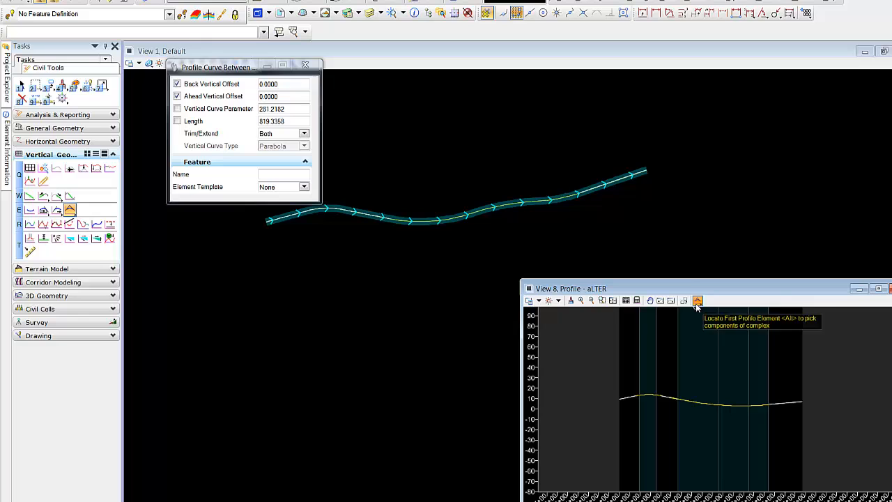
Join the aLTER profile pieces with Profile Complex By Elements, naming the feature ALT-1
click(696, 300)
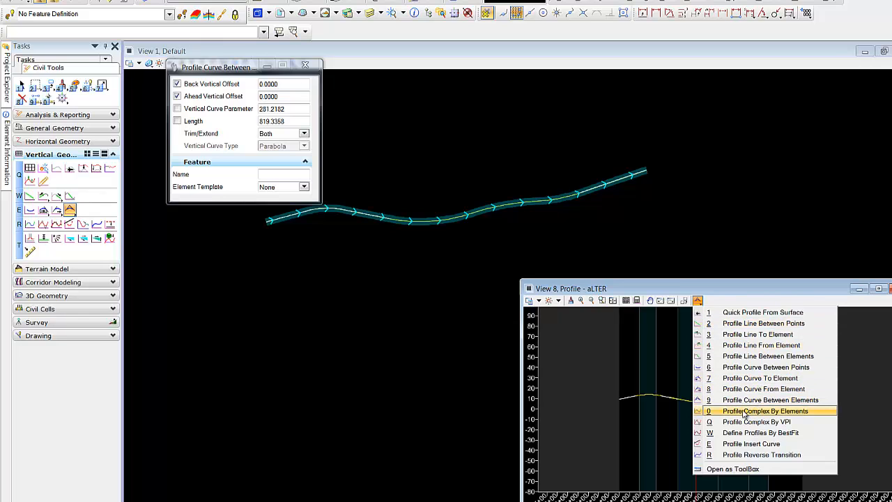
click(770, 410)
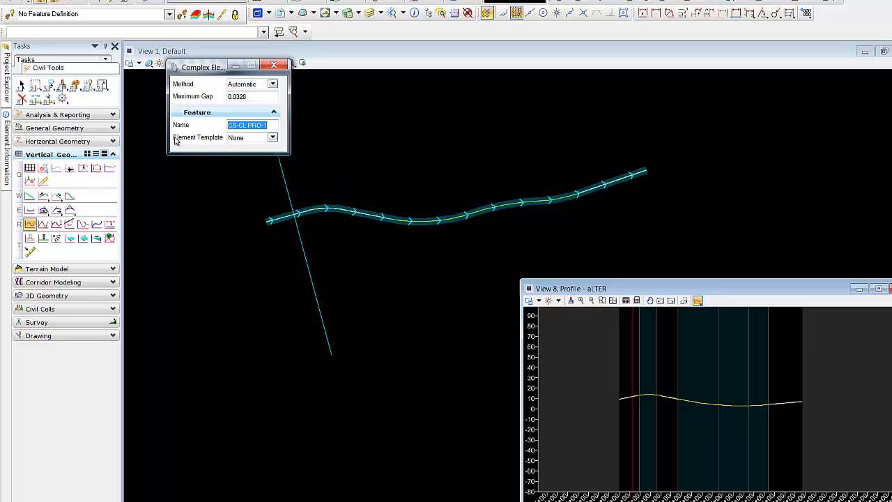
text(ALT-)
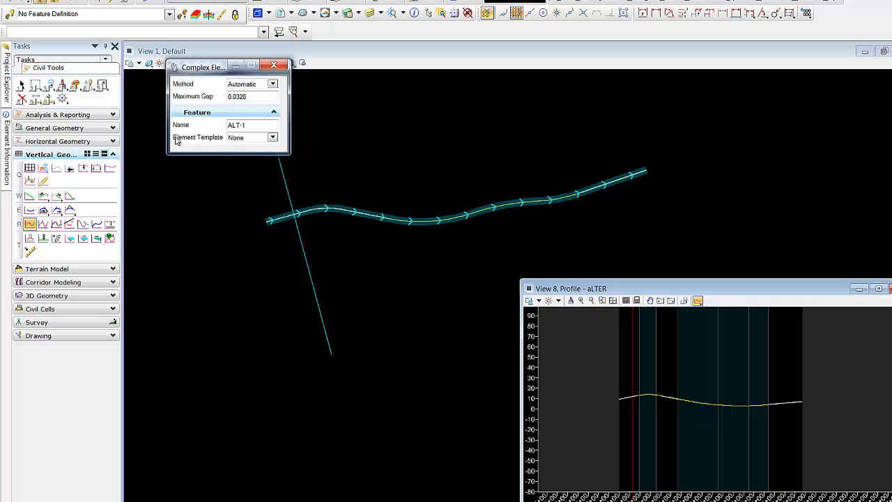
text(1)
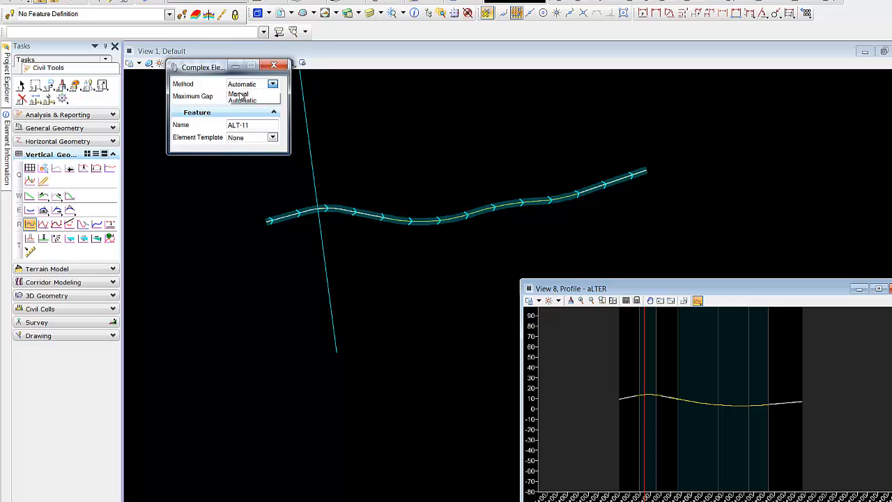
click(239, 94)
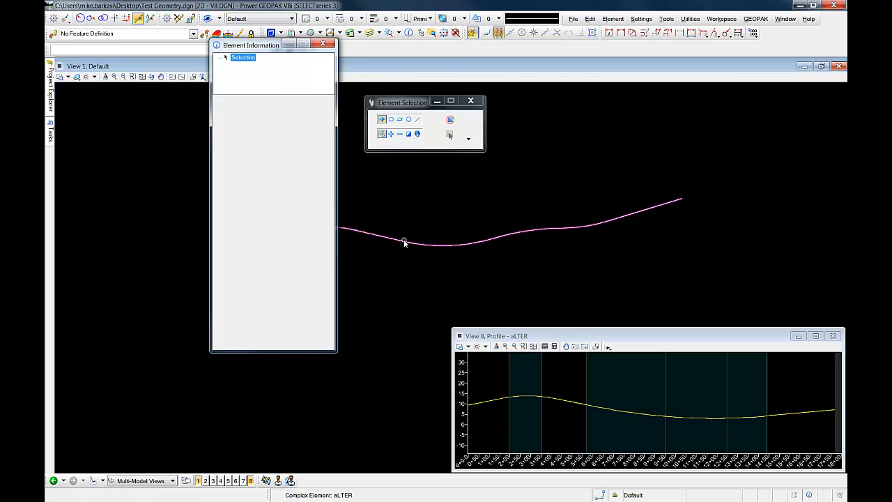
Inspect the aLTER alignment's properties in Element Information, then close the panel
click(404, 242)
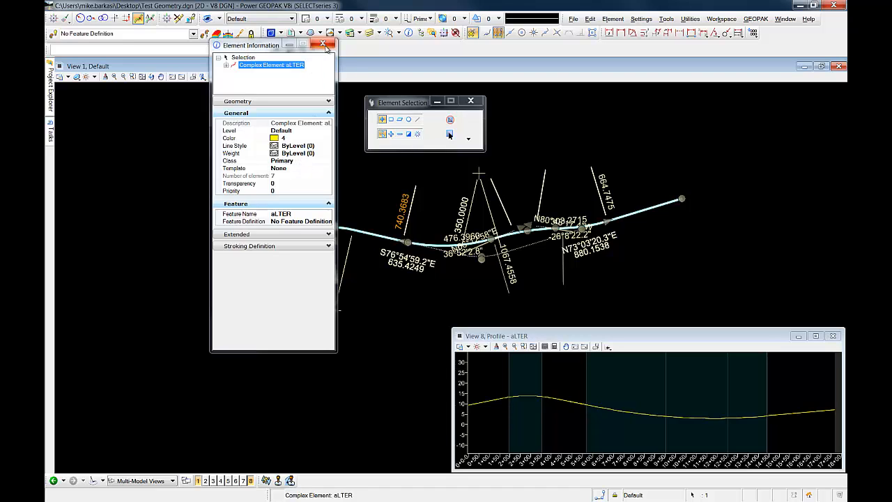
click(323, 44)
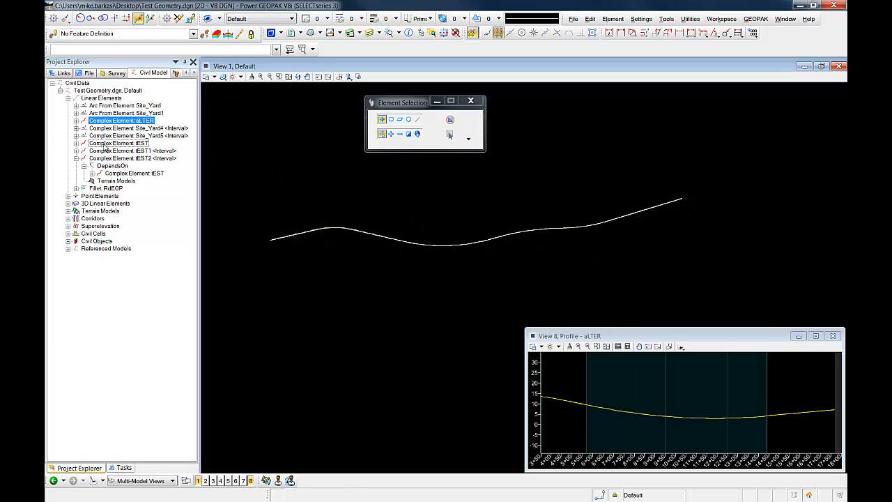
Highlight tEST in the Civil Model tree and show its original profile
click(117, 143)
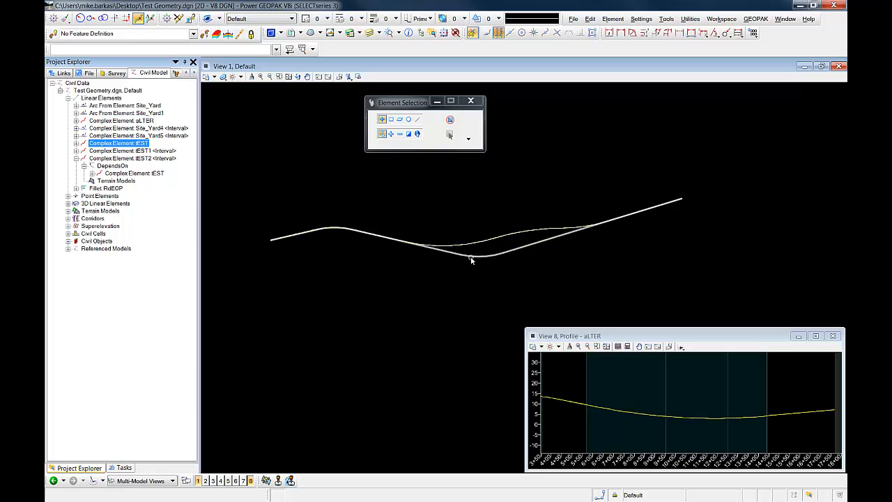
click(471, 259)
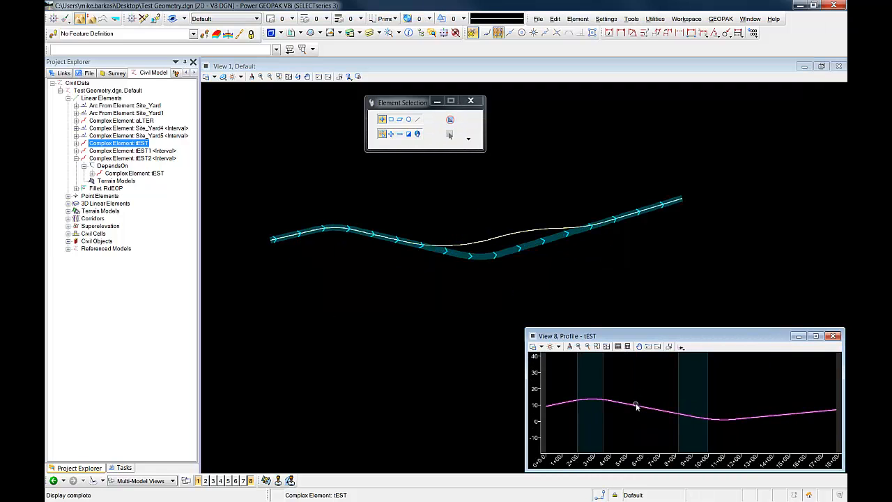
mouse_move(635, 406)
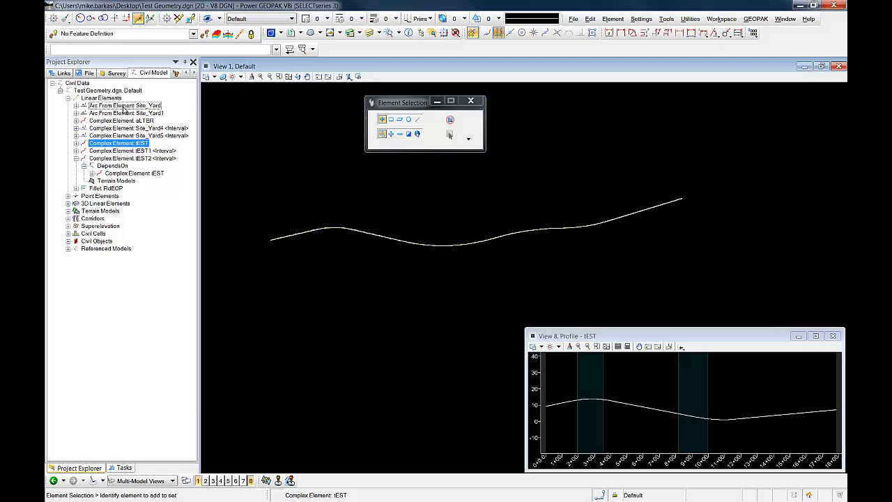
mouse_move(137, 106)
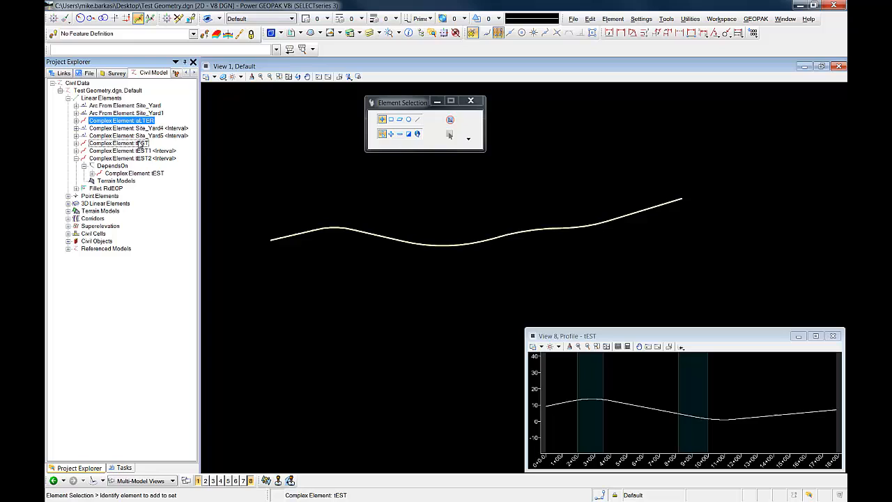
click(118, 142)
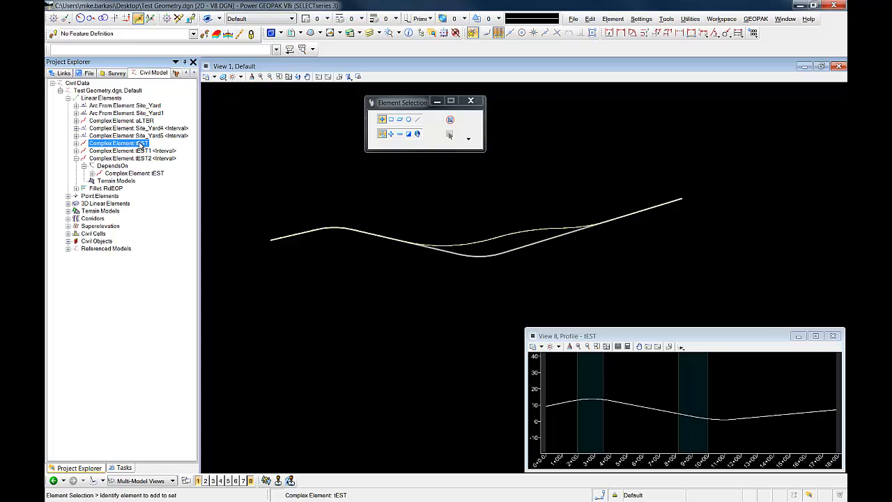